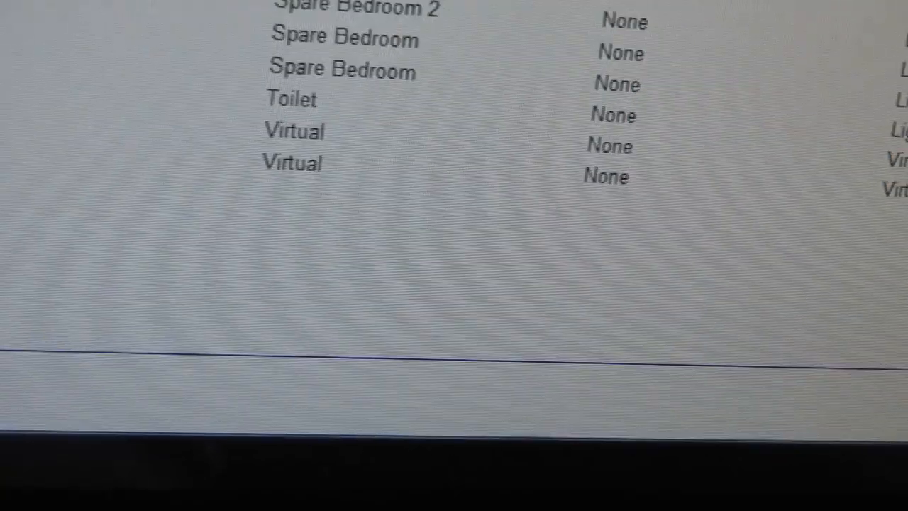
scroll("down", 3)
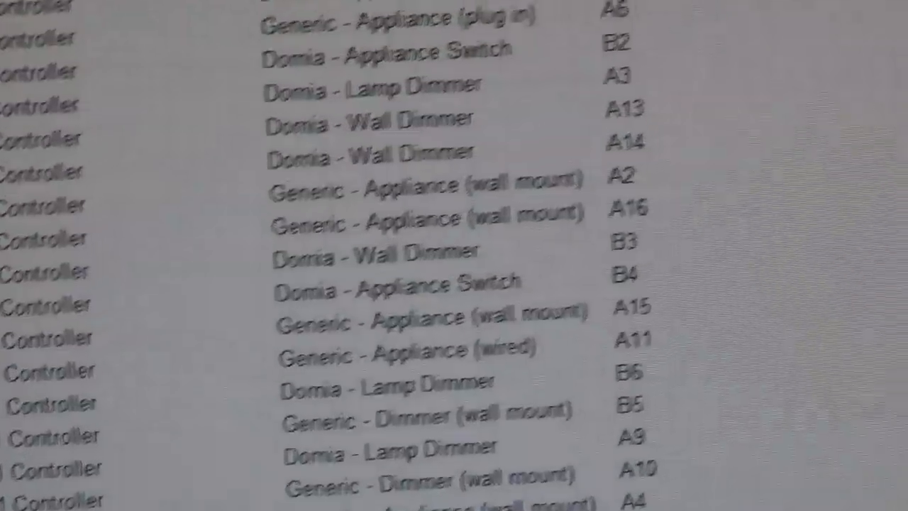